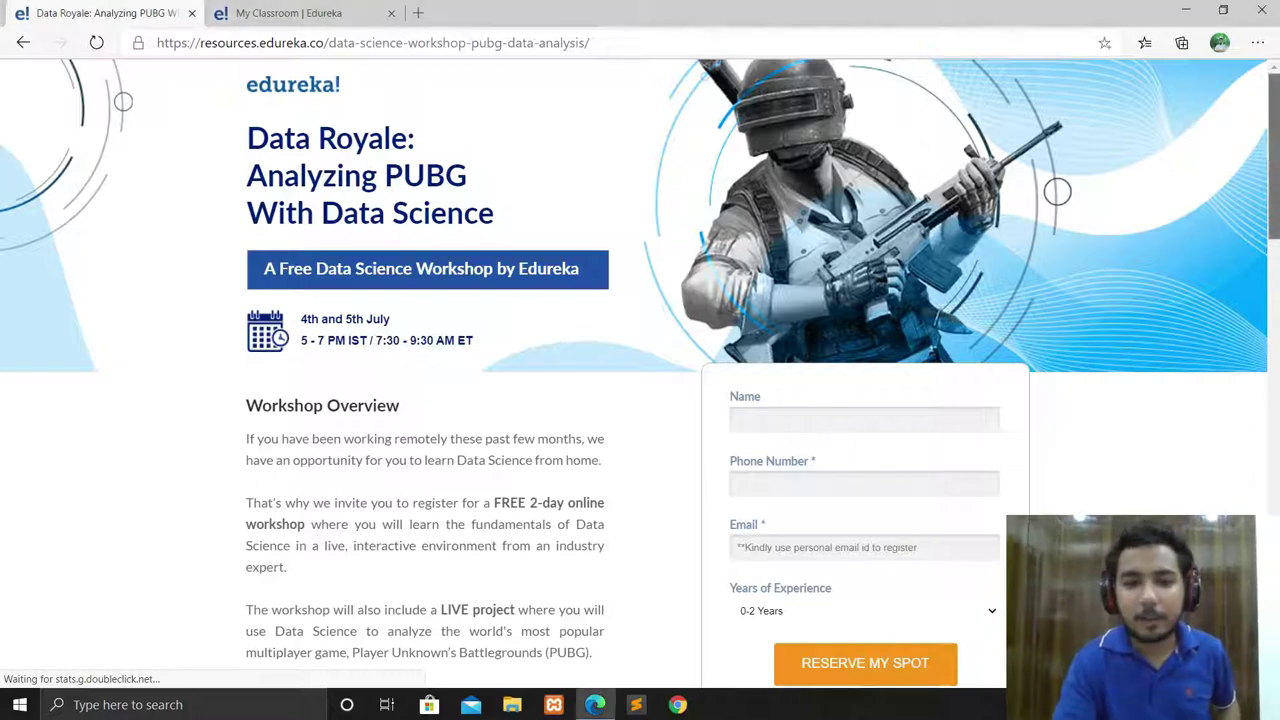
{"action": "scroll", "scroll_direction": "down", "scroll_amount": 3}
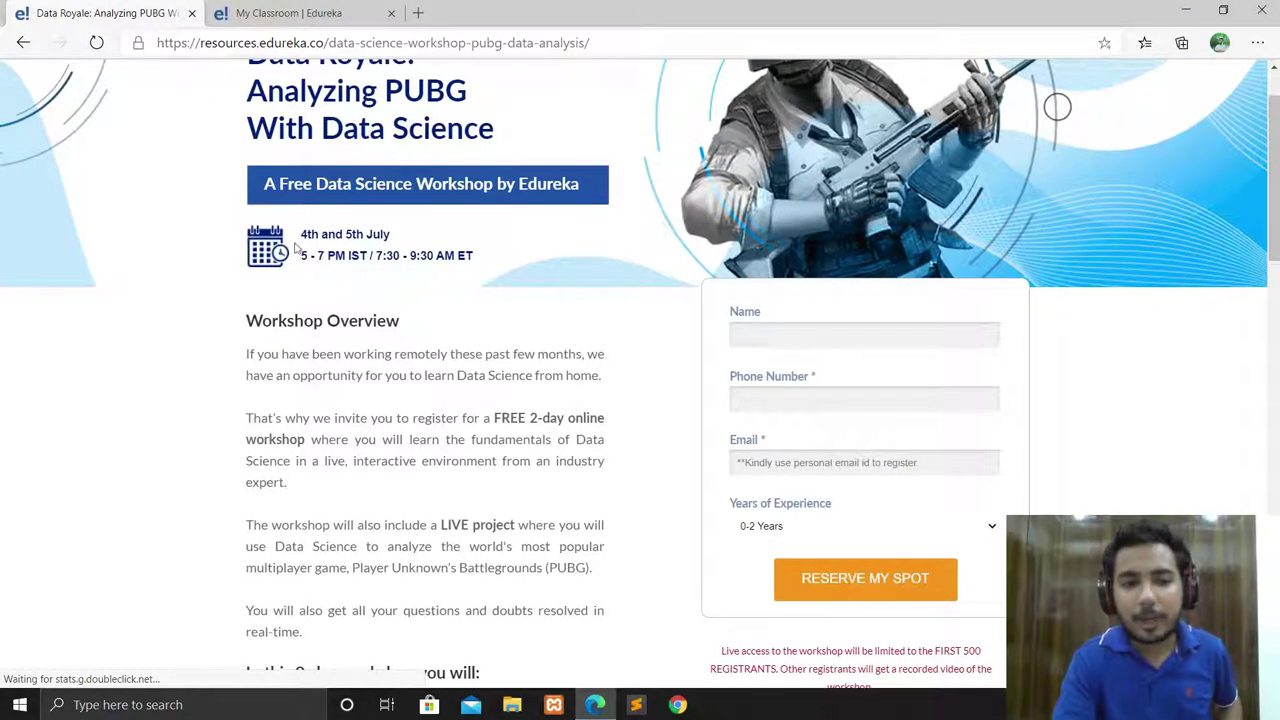
{"action": "mouse_move", "coordinate": [378, 252]}
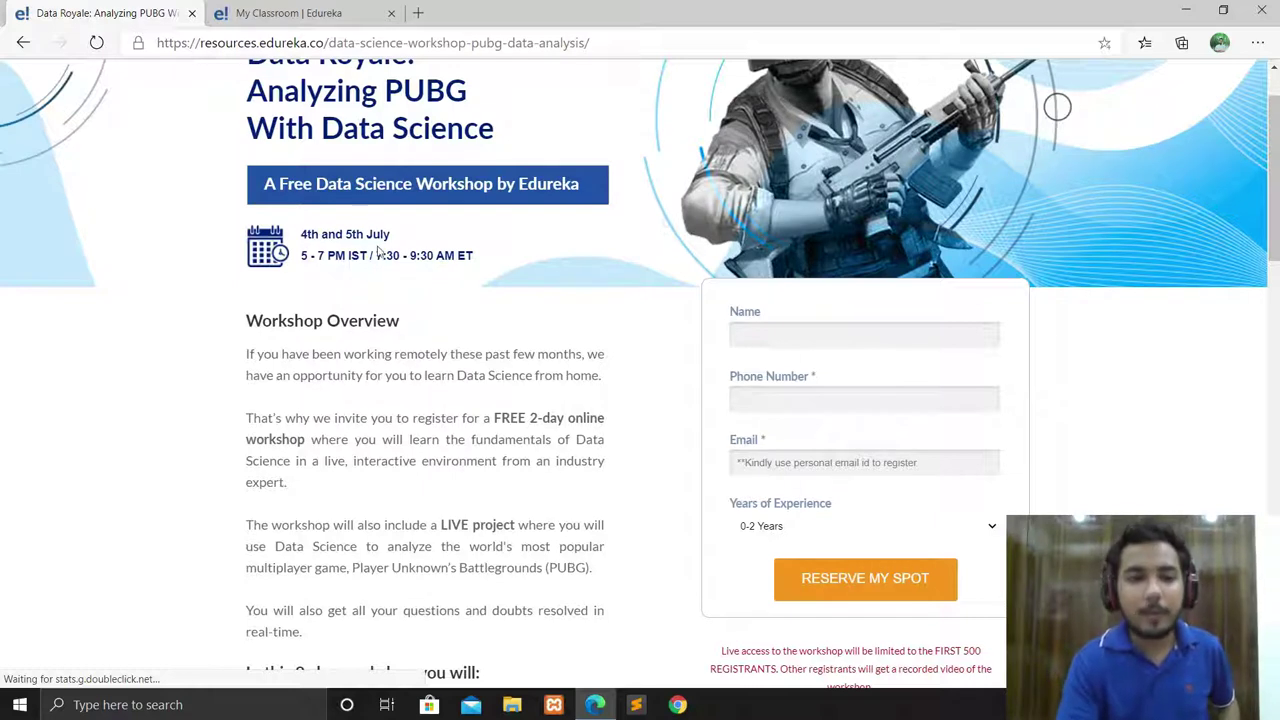
{"action": "mouse_move", "coordinate": [310, 271]}
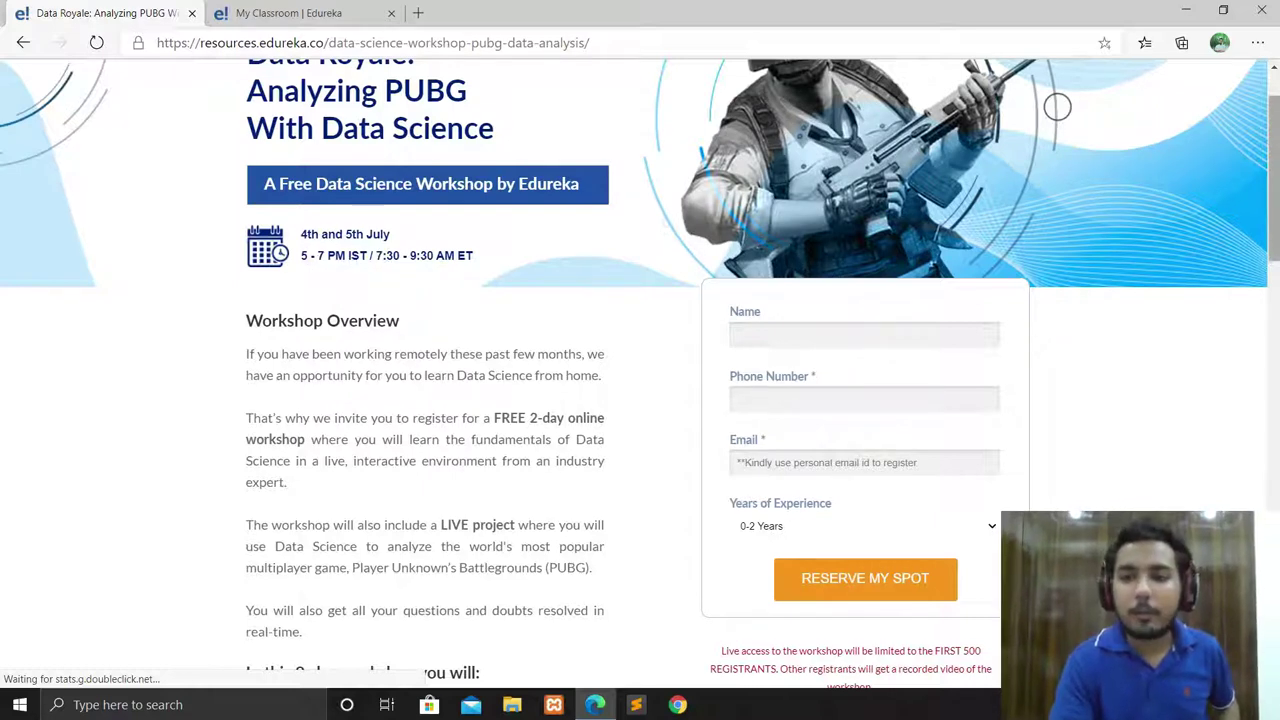
{"action": "scroll", "scroll_direction": "down", "scroll_amount": 3}
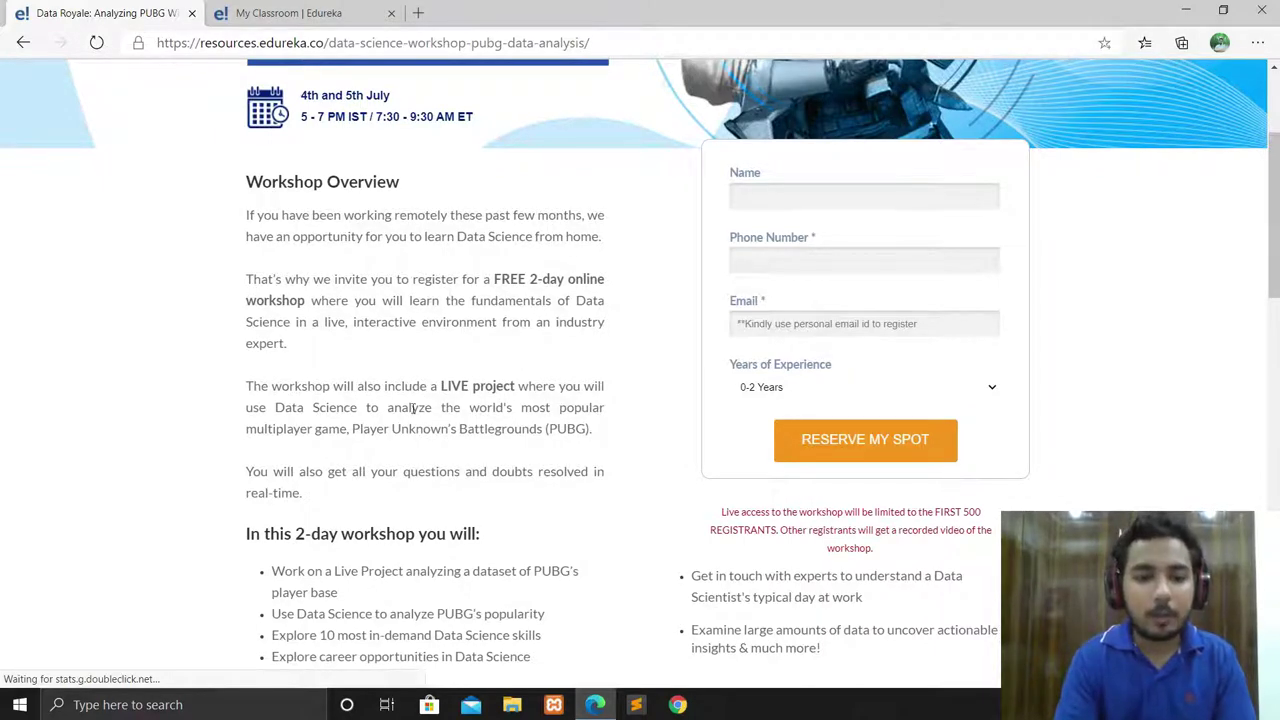
{"action": "mouse_move", "coordinate": [502, 321]}
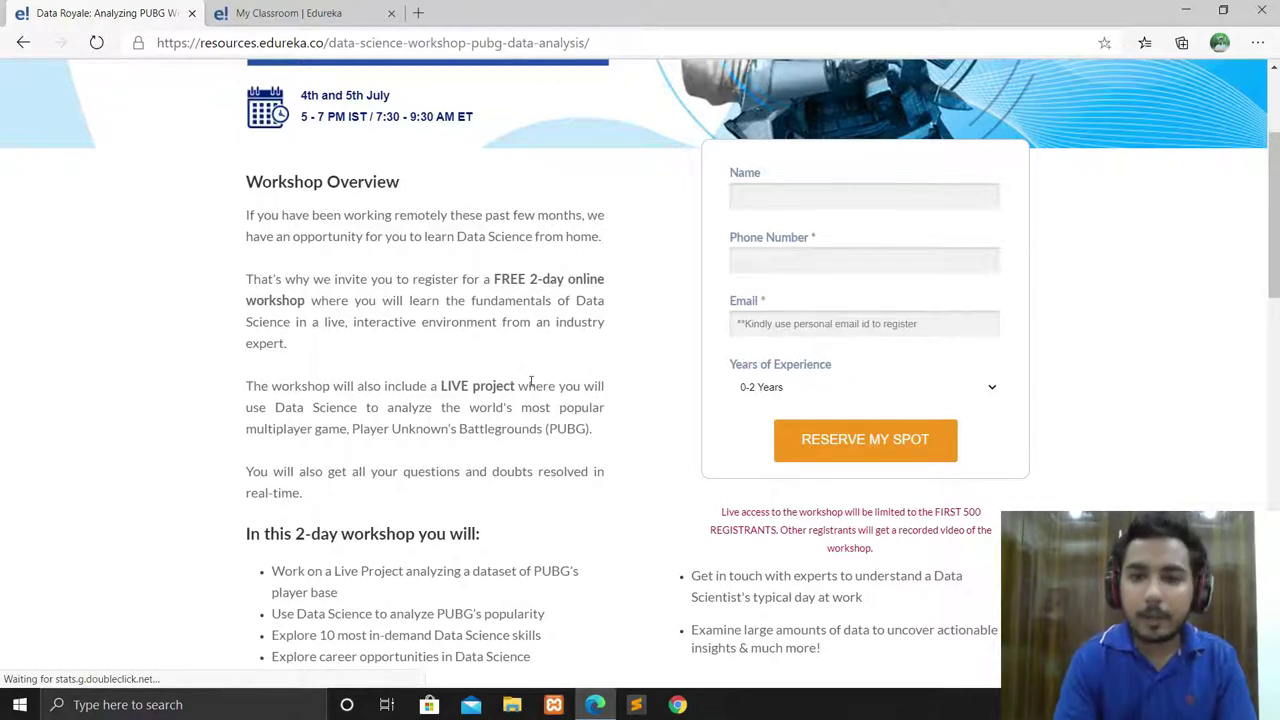
{"action": "mouse_move", "coordinate": [469, 410]}
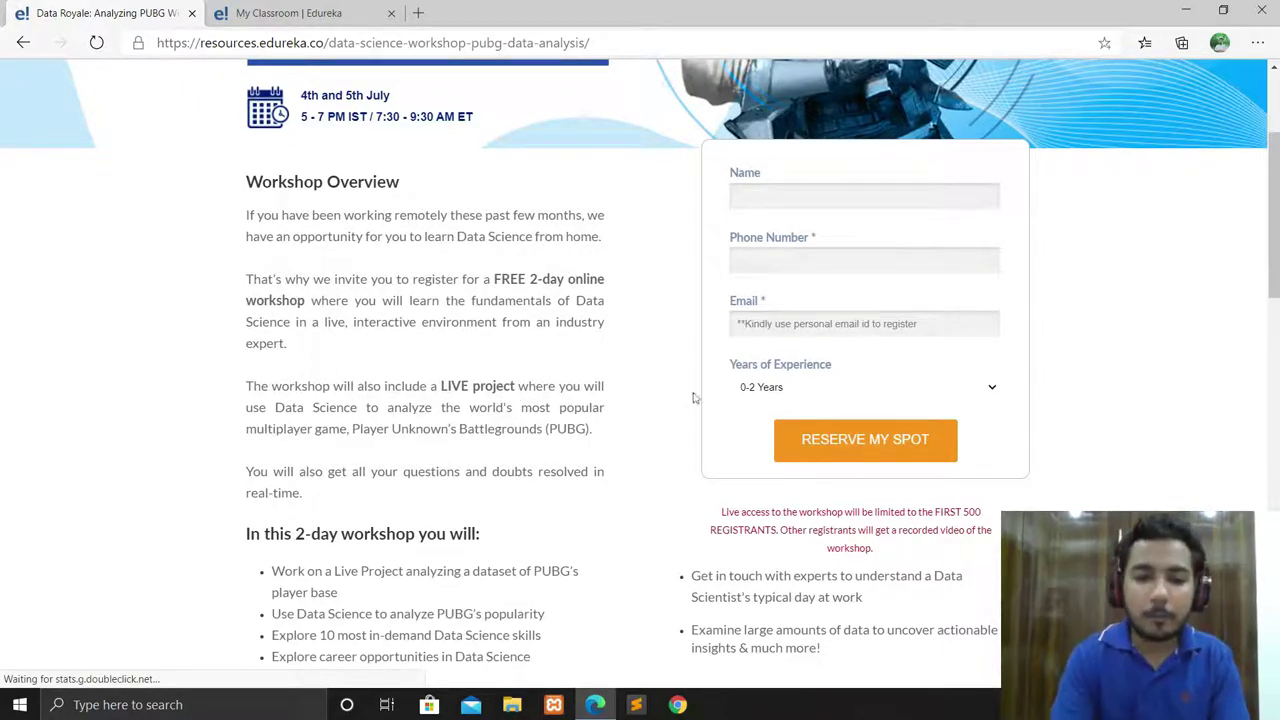
{"action": "scroll", "scroll_direction": "down", "scroll_amount": 3}
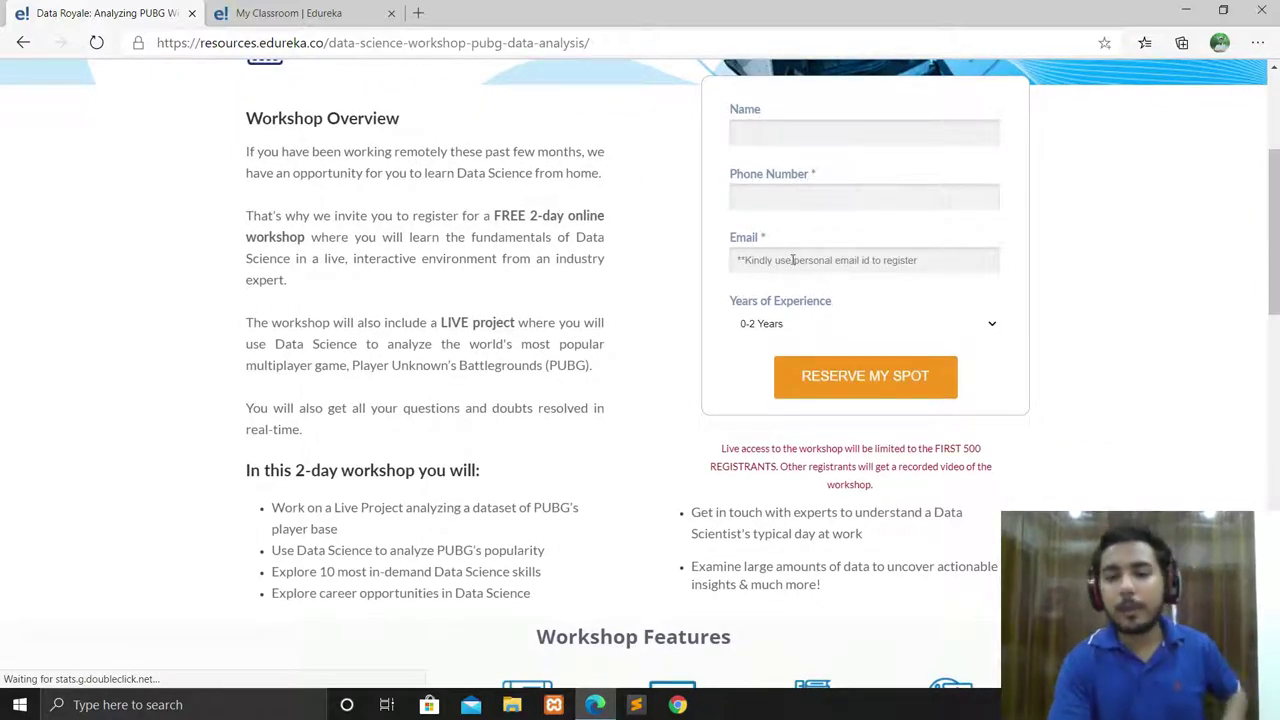
{"action": "mouse_move", "coordinate": [865, 375]}
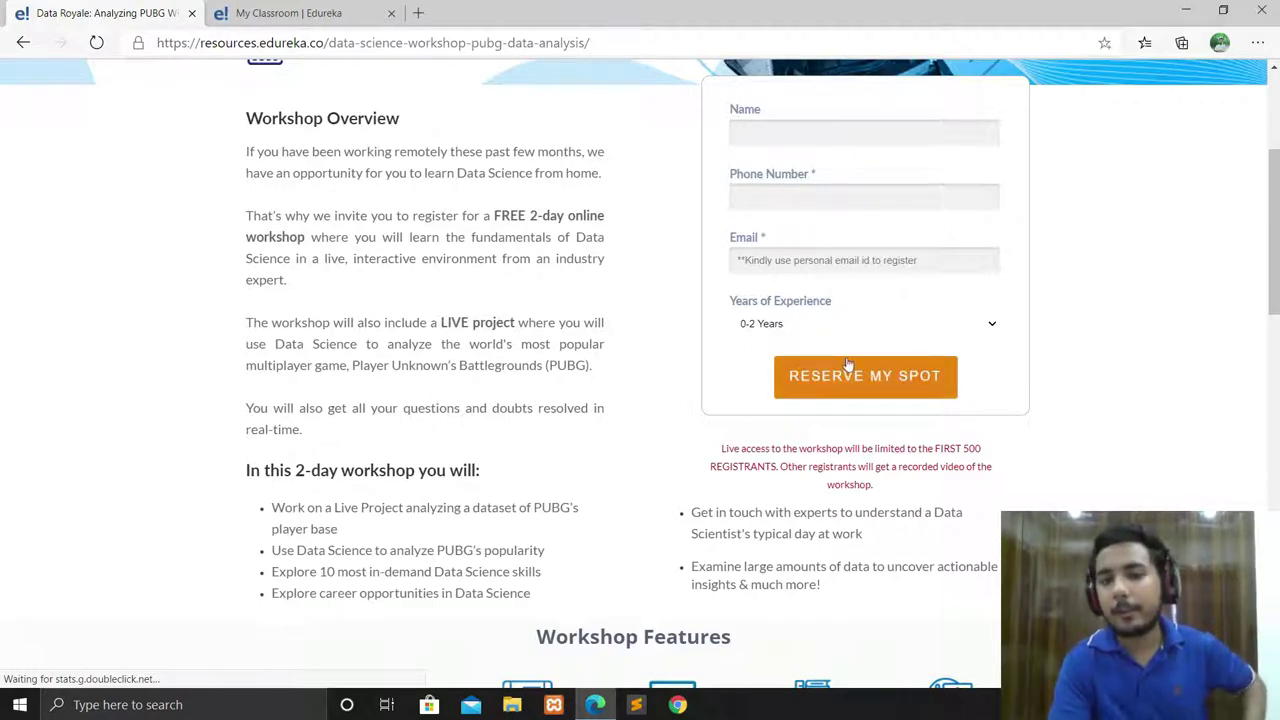
{"action": "scroll", "scroll_direction": "down", "scroll_amount": 3}
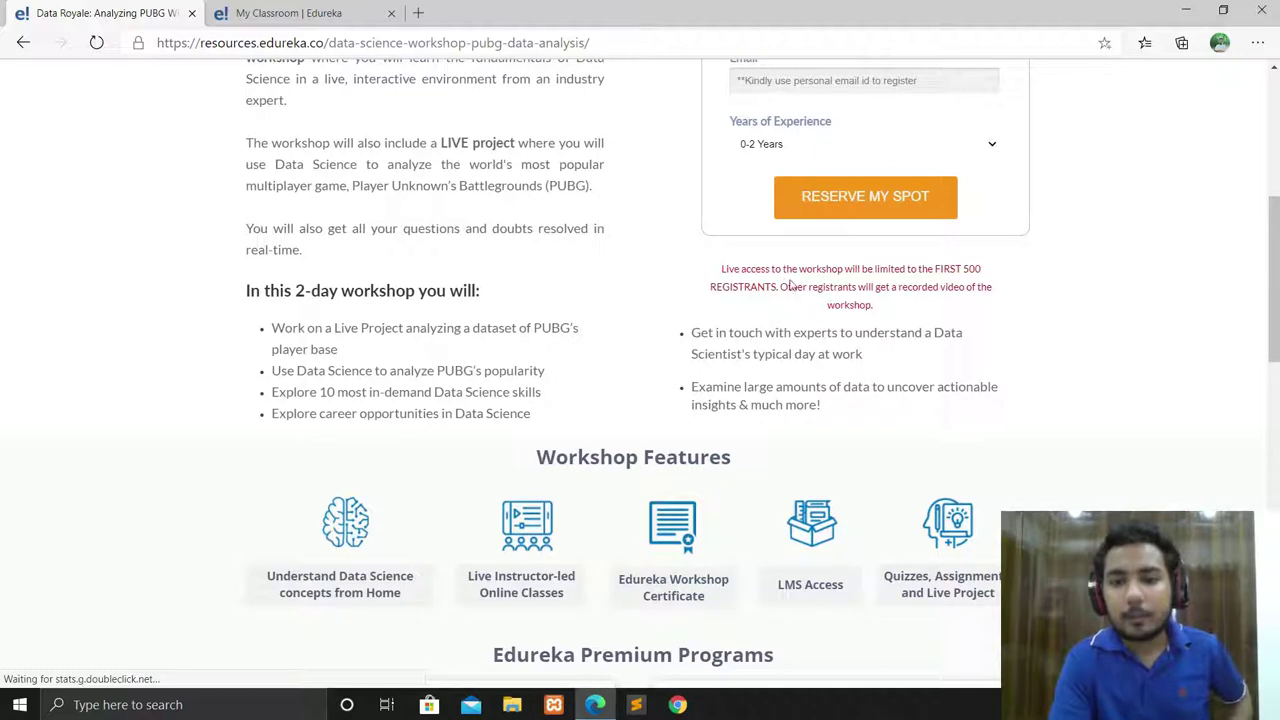
{"action": "mouse_move", "coordinate": [1008, 273]}
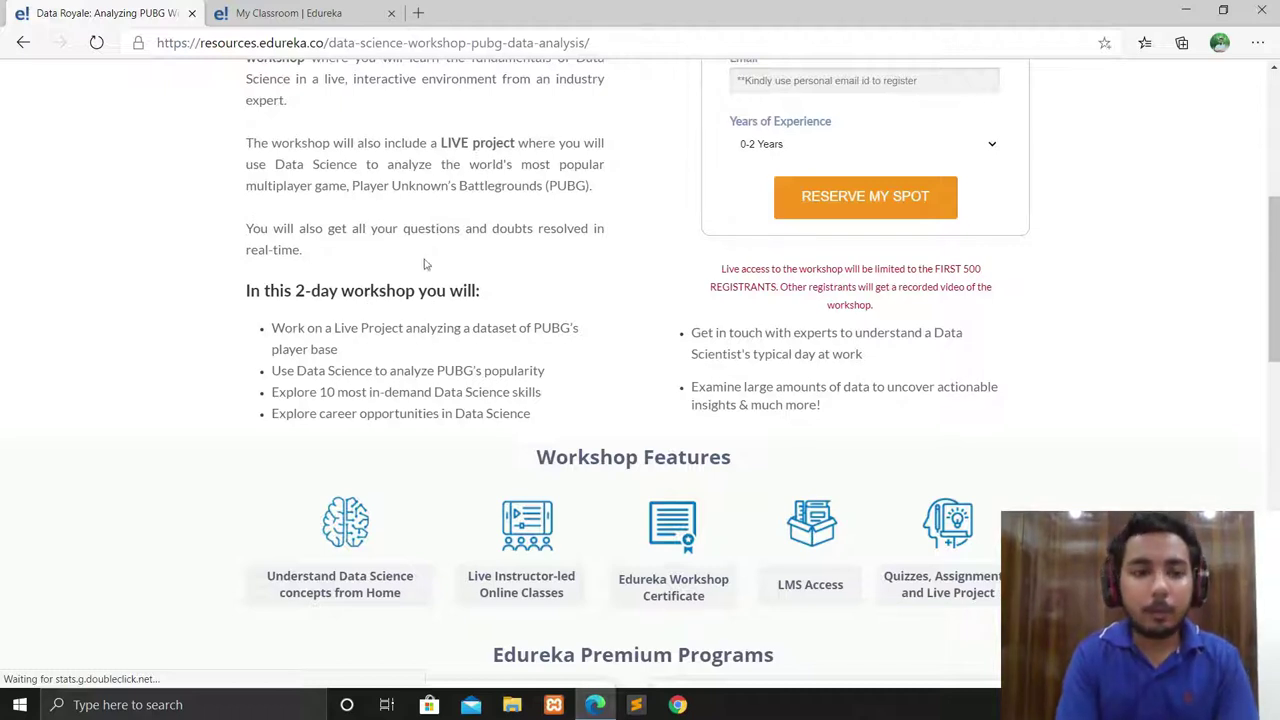
{"action": "mouse_move", "coordinate": [434, 326]}
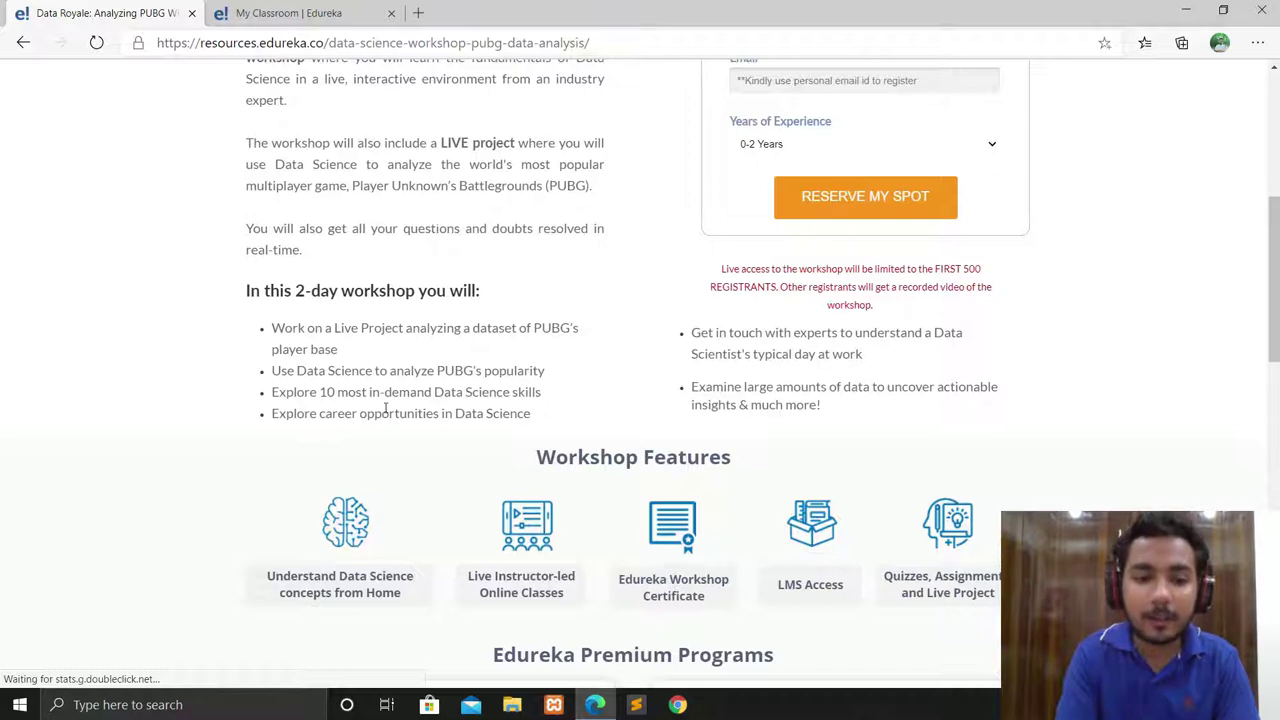
{"action": "mouse_move", "coordinate": [567, 420]}
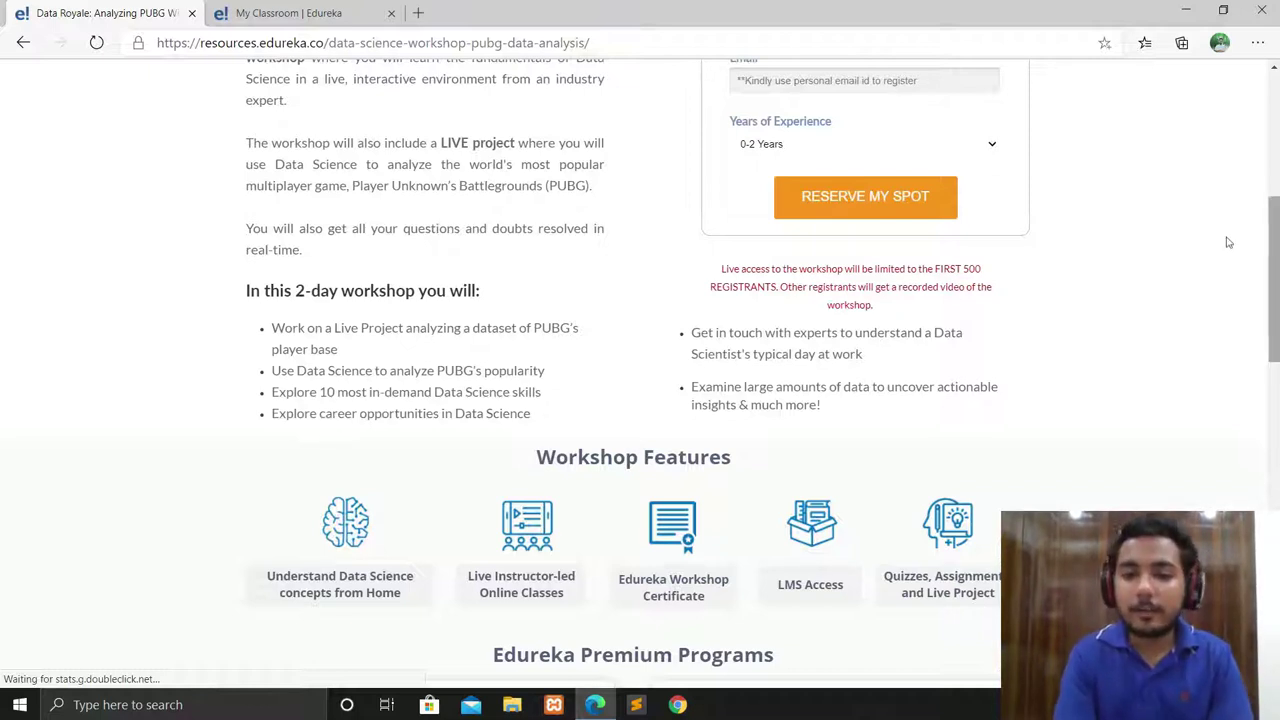
{"action": "scroll", "scroll_direction": "down", "scroll_amount": 3}
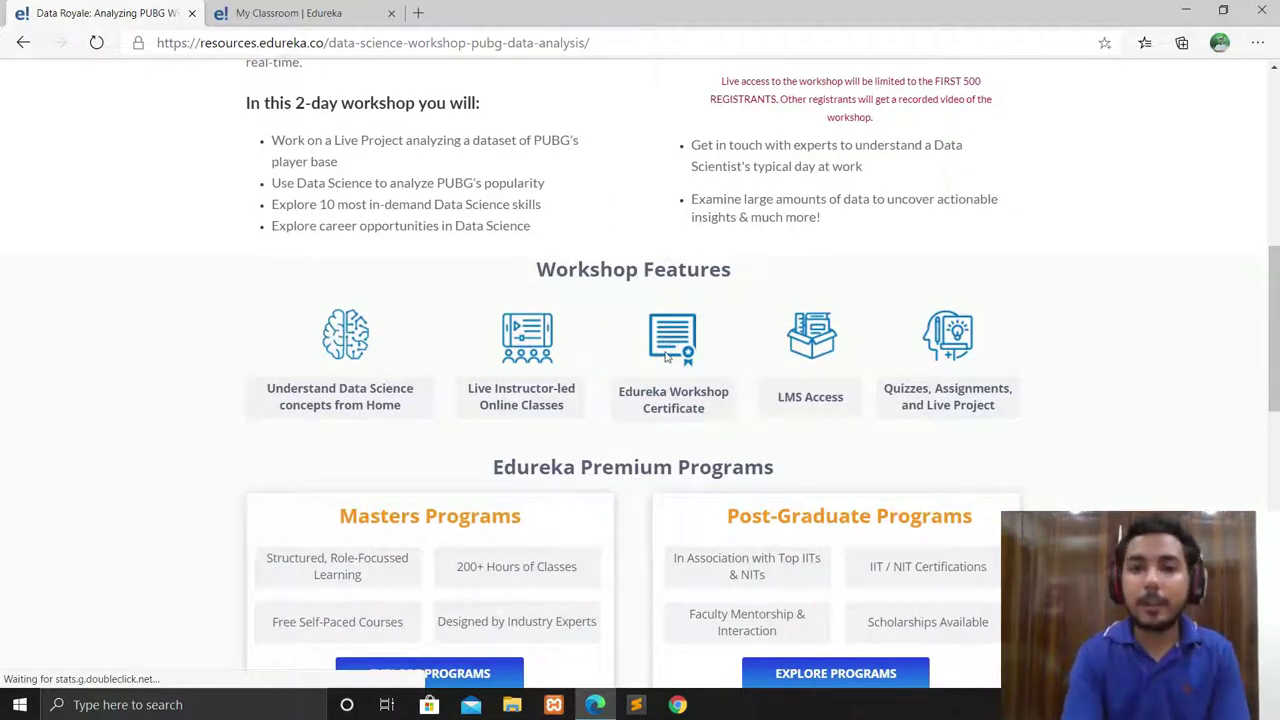
{"action": "mouse_move", "coordinate": [1010, 395]}
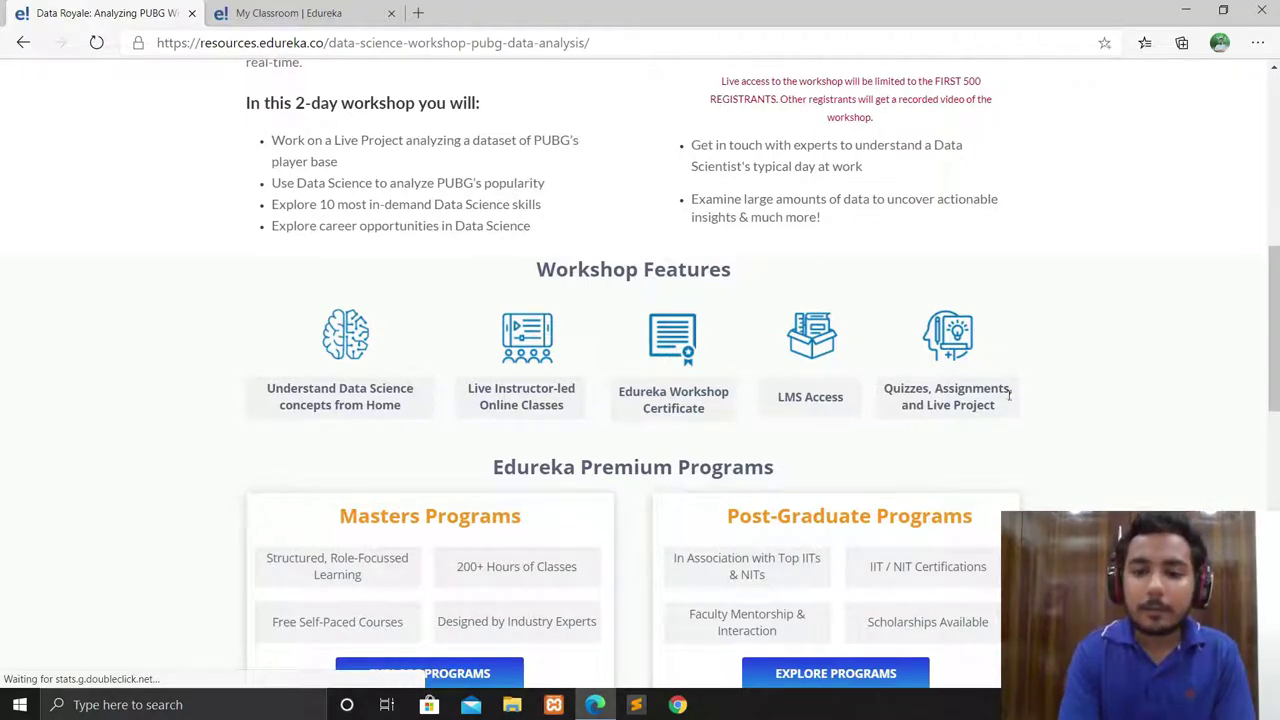
{"action": "scroll", "scroll_direction": "down", "scroll_amount": 3}
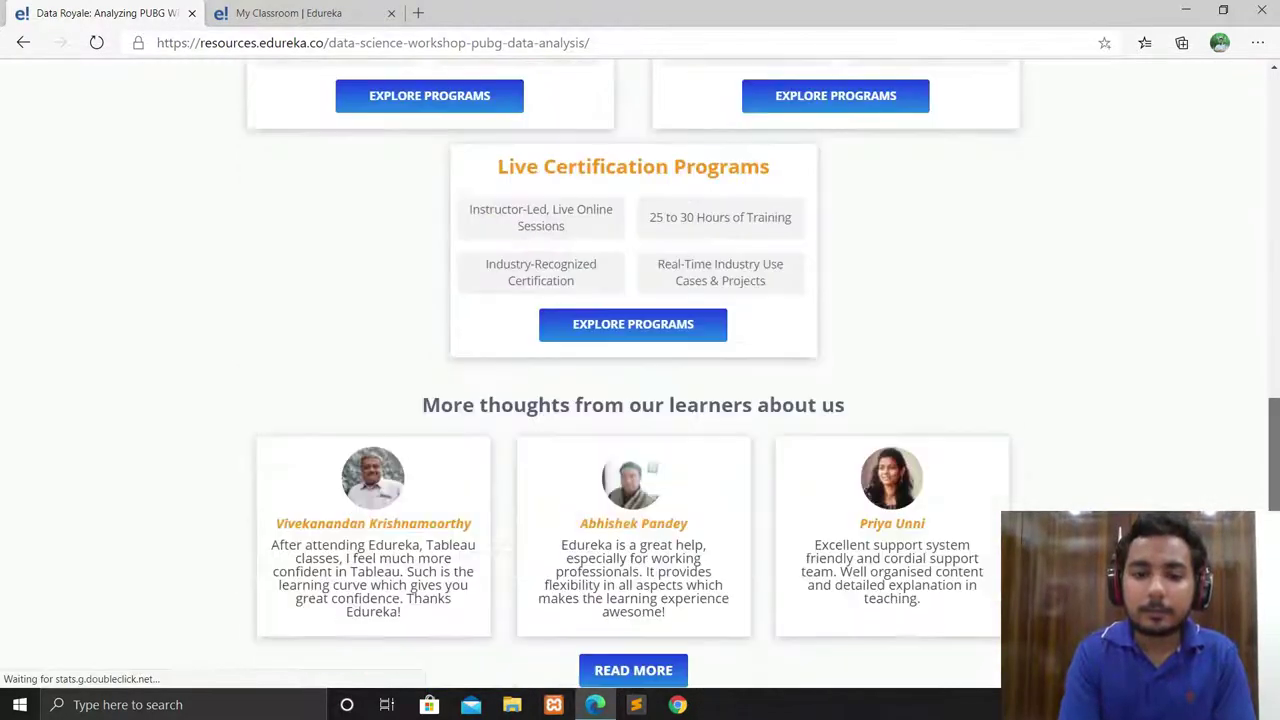
{"action": "scroll", "scroll_direction": "up", "scroll_amount": 3}
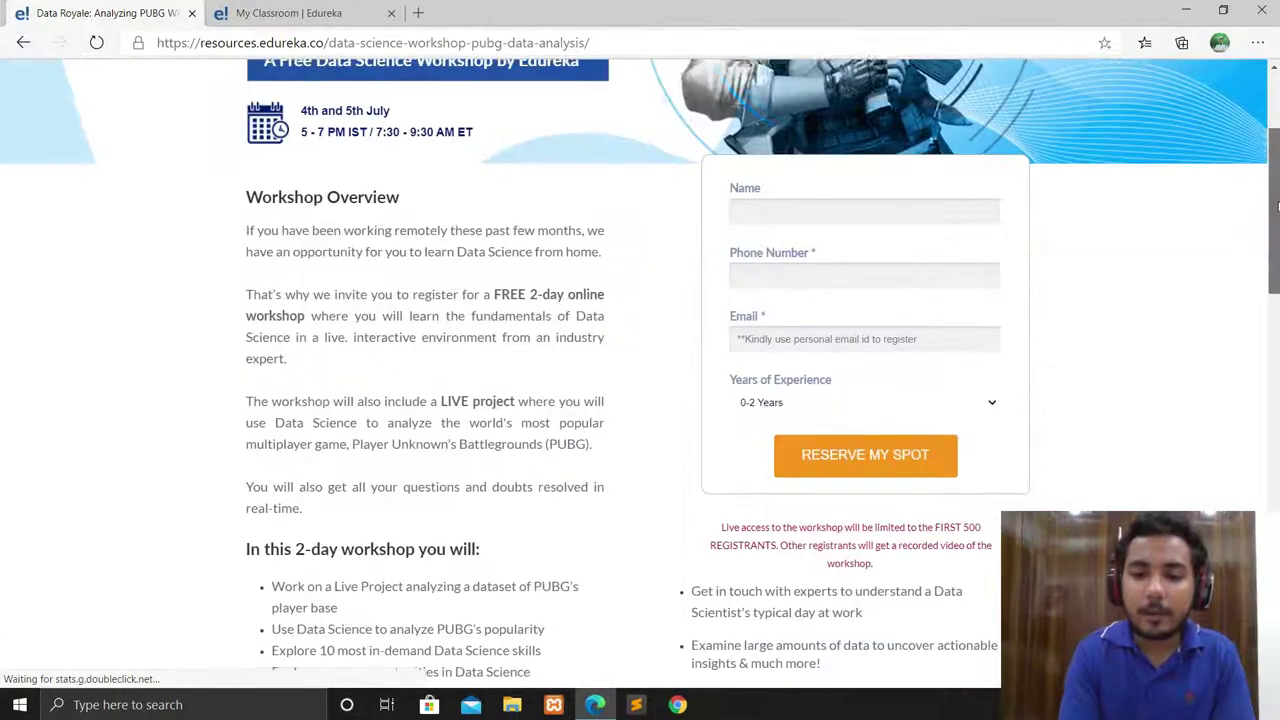